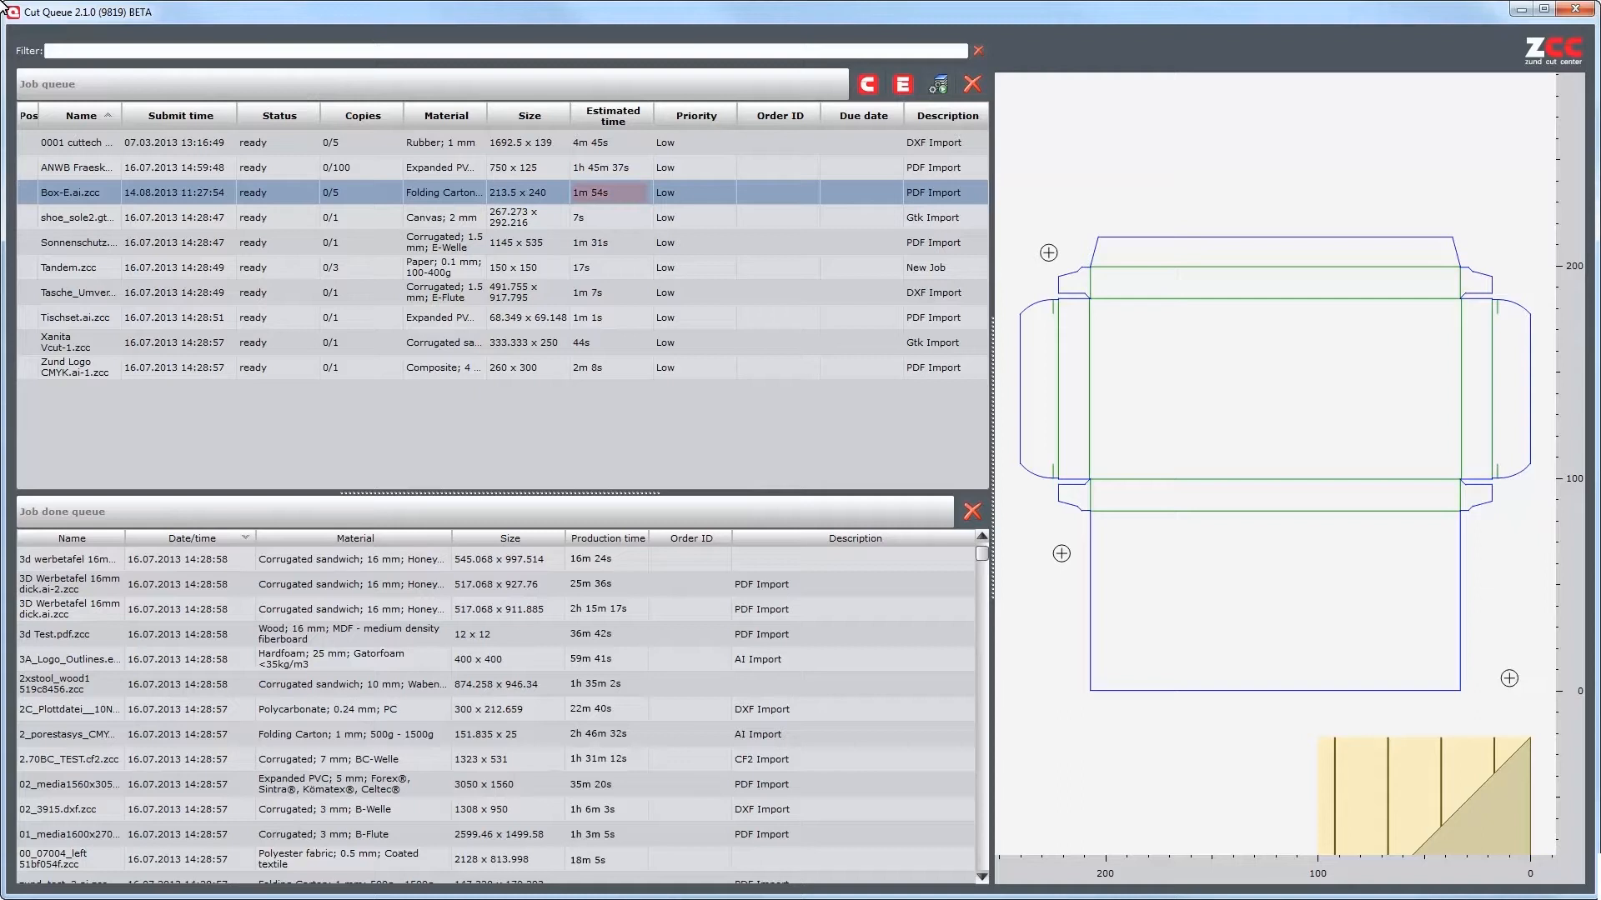
pyautogui.moveTo(567, 96)
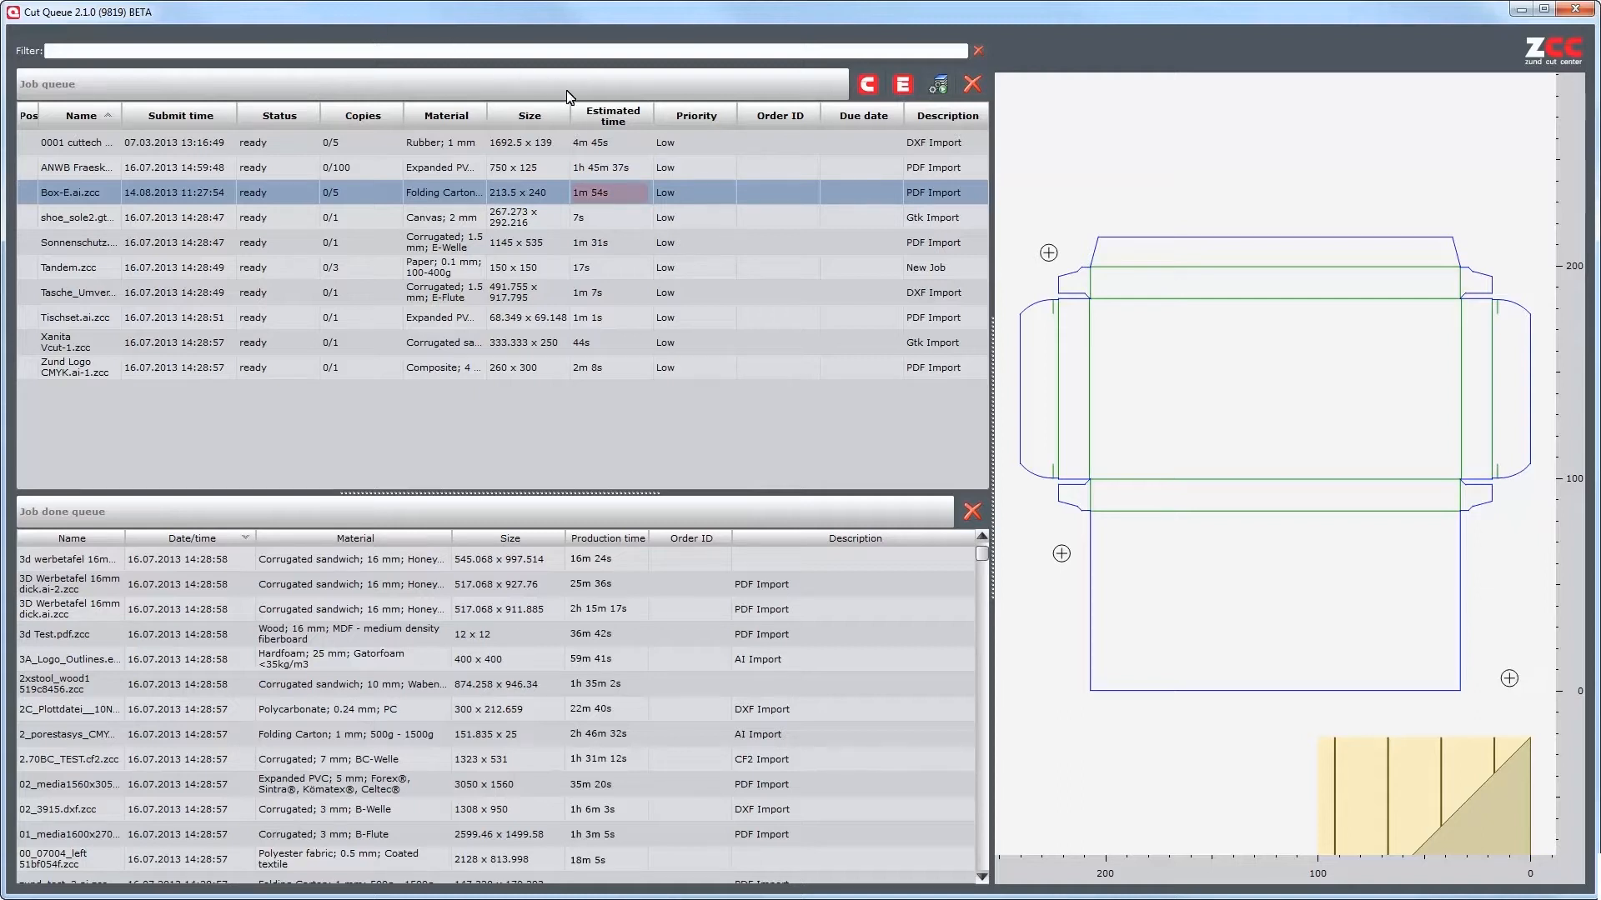
pyautogui.moveTo(612, 194)
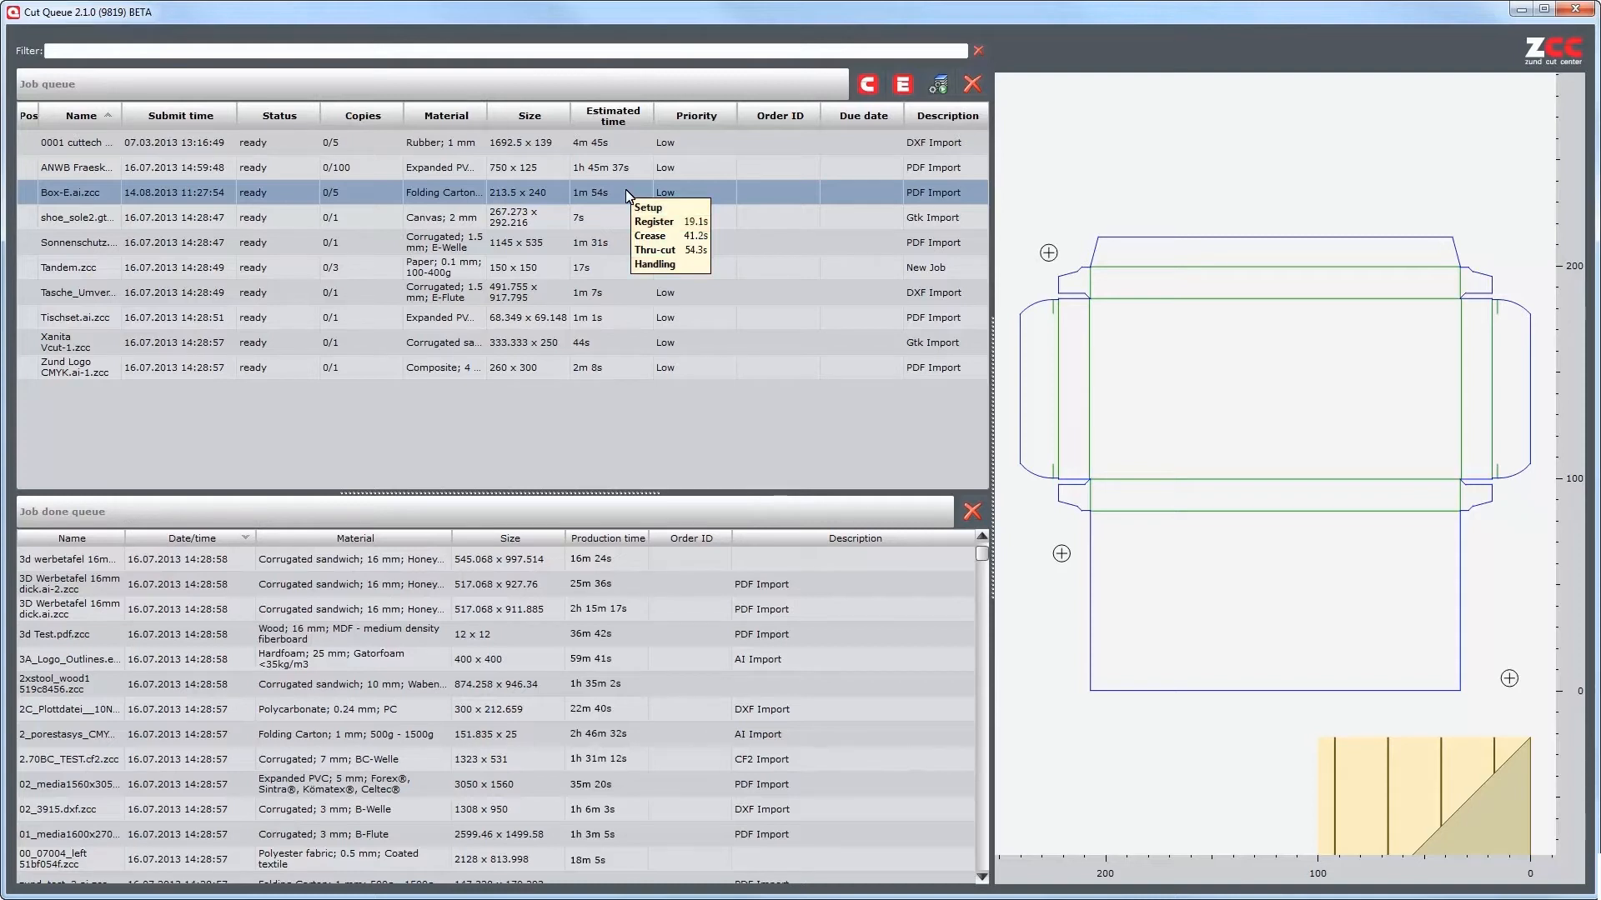
pyautogui.moveTo(621, 196)
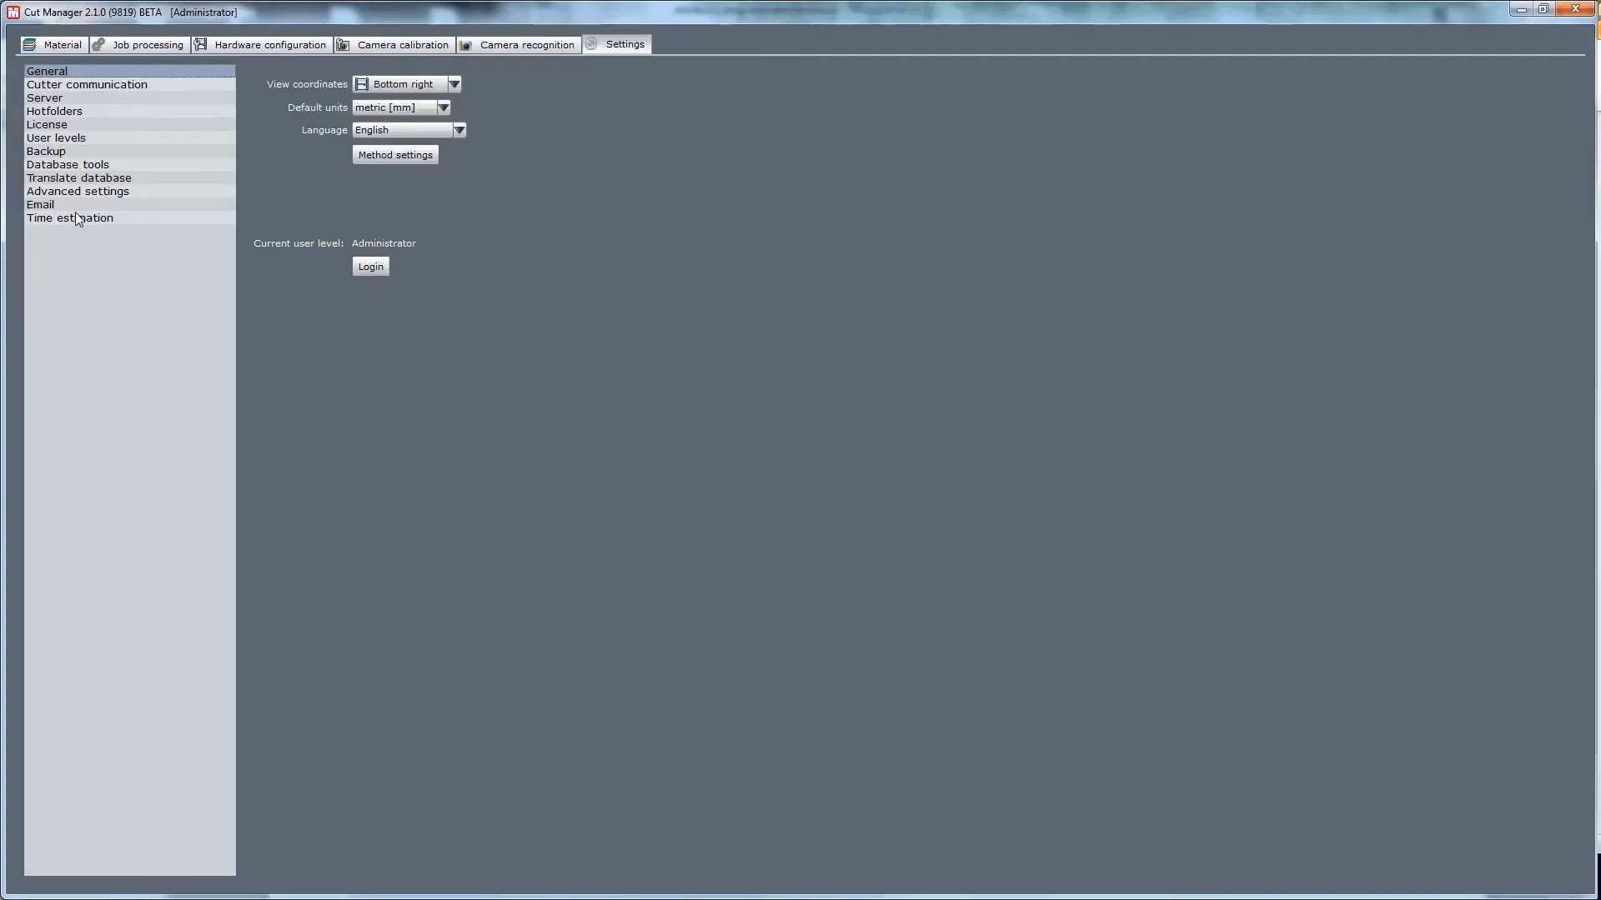
# Step: Show the Time estimation settings page with estimation active and per-step durations listed
pyautogui.click(70, 217)
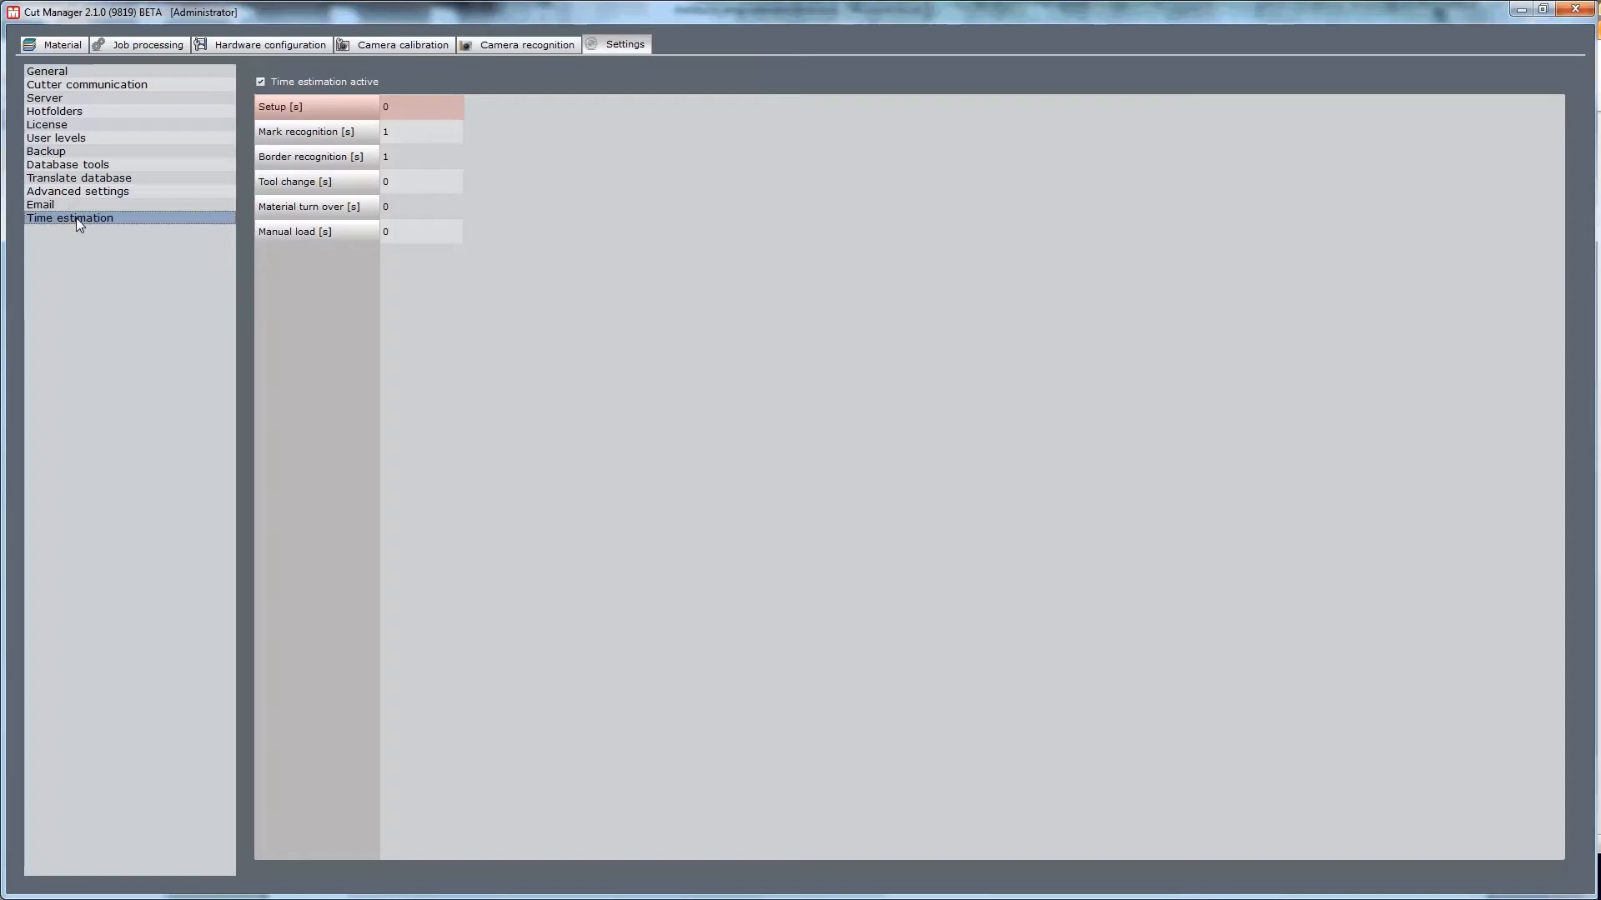
pyautogui.click(307, 132)
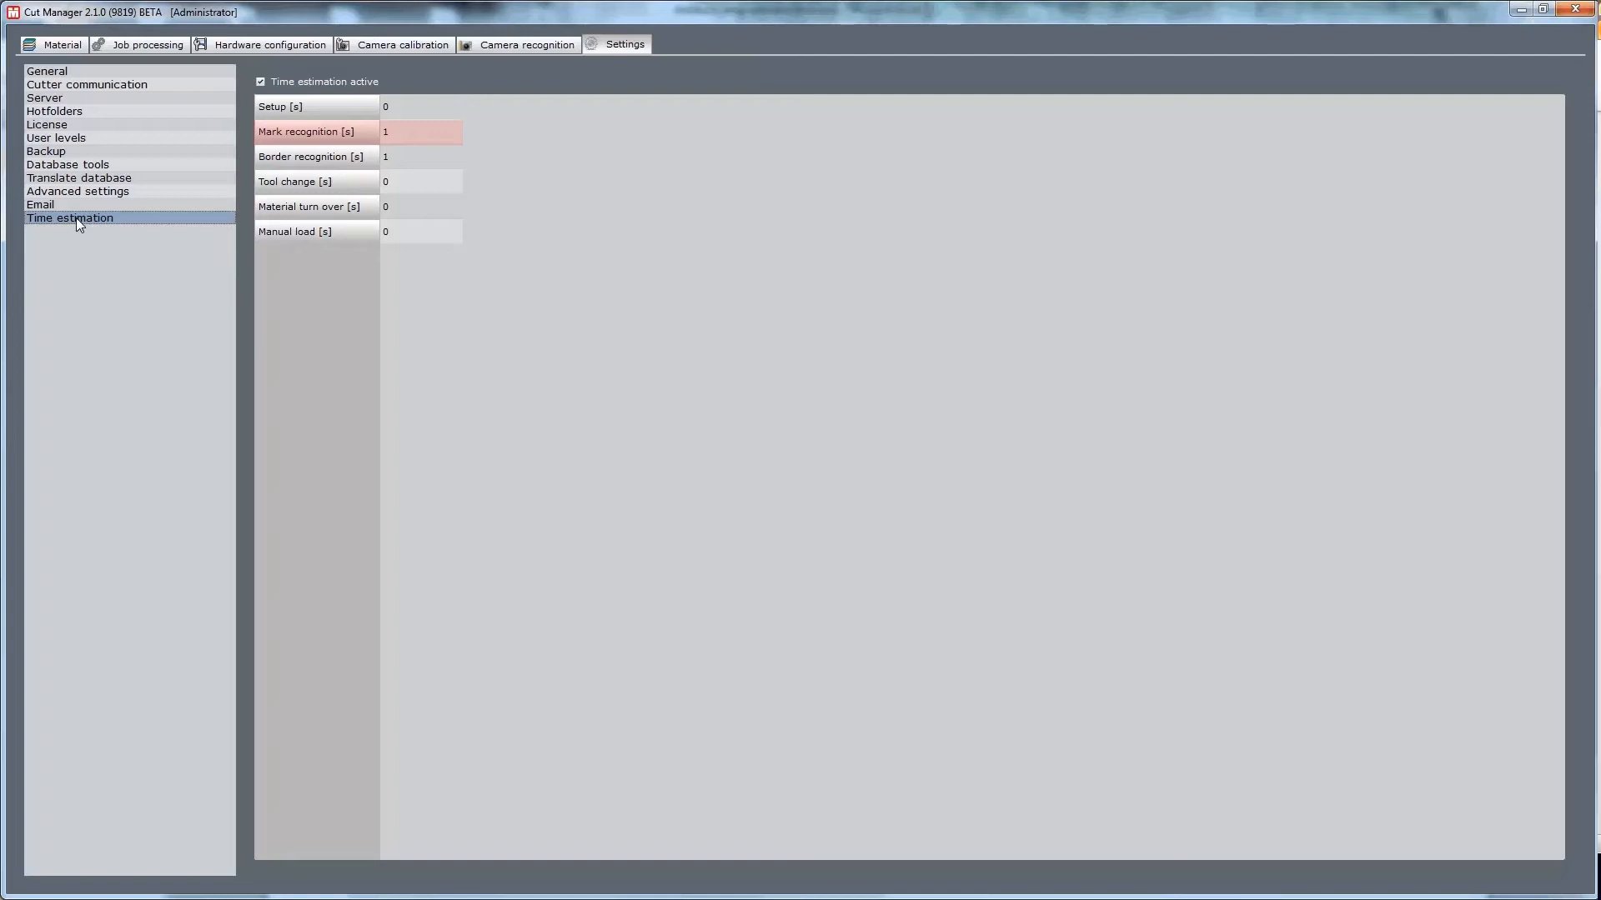
pyautogui.click(312, 157)
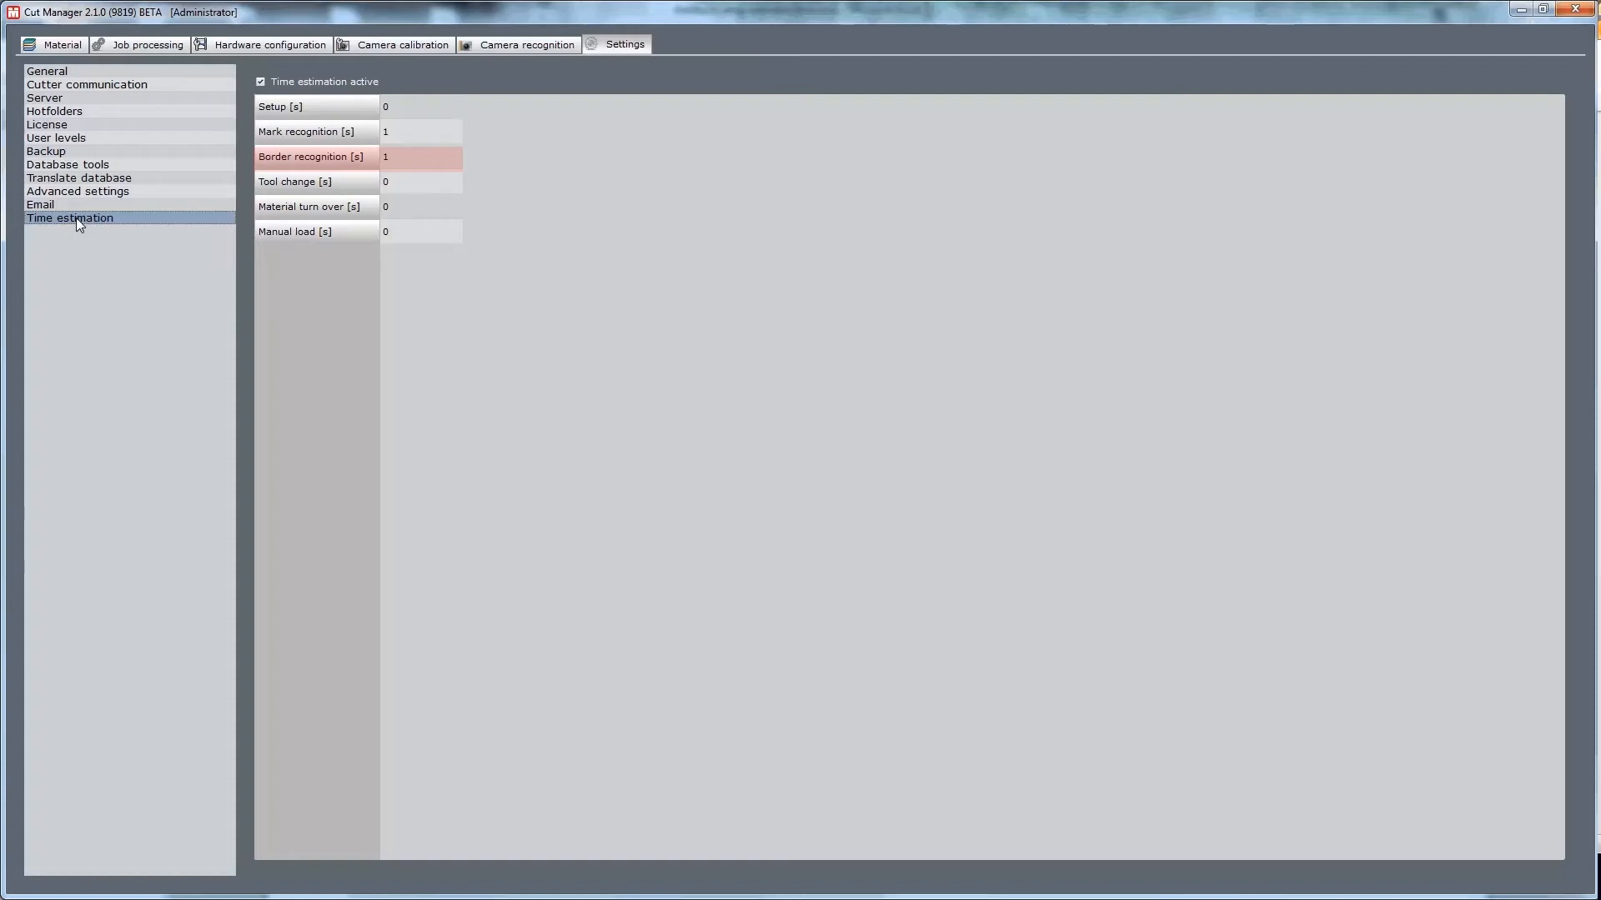
pyautogui.click(317, 130)
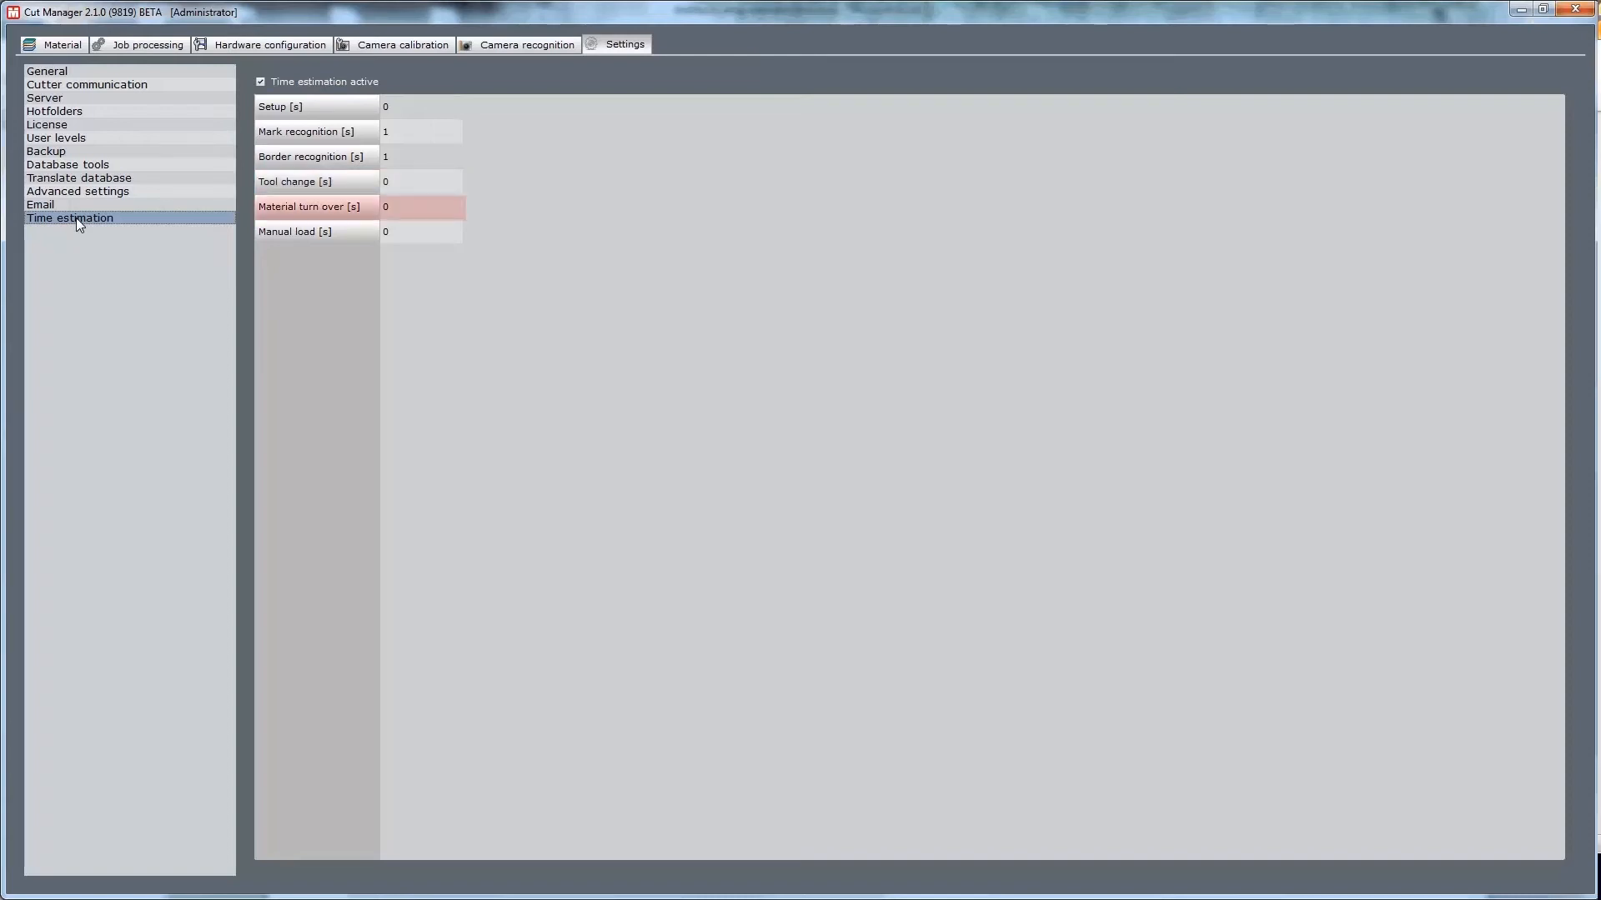
pyautogui.click(293, 230)
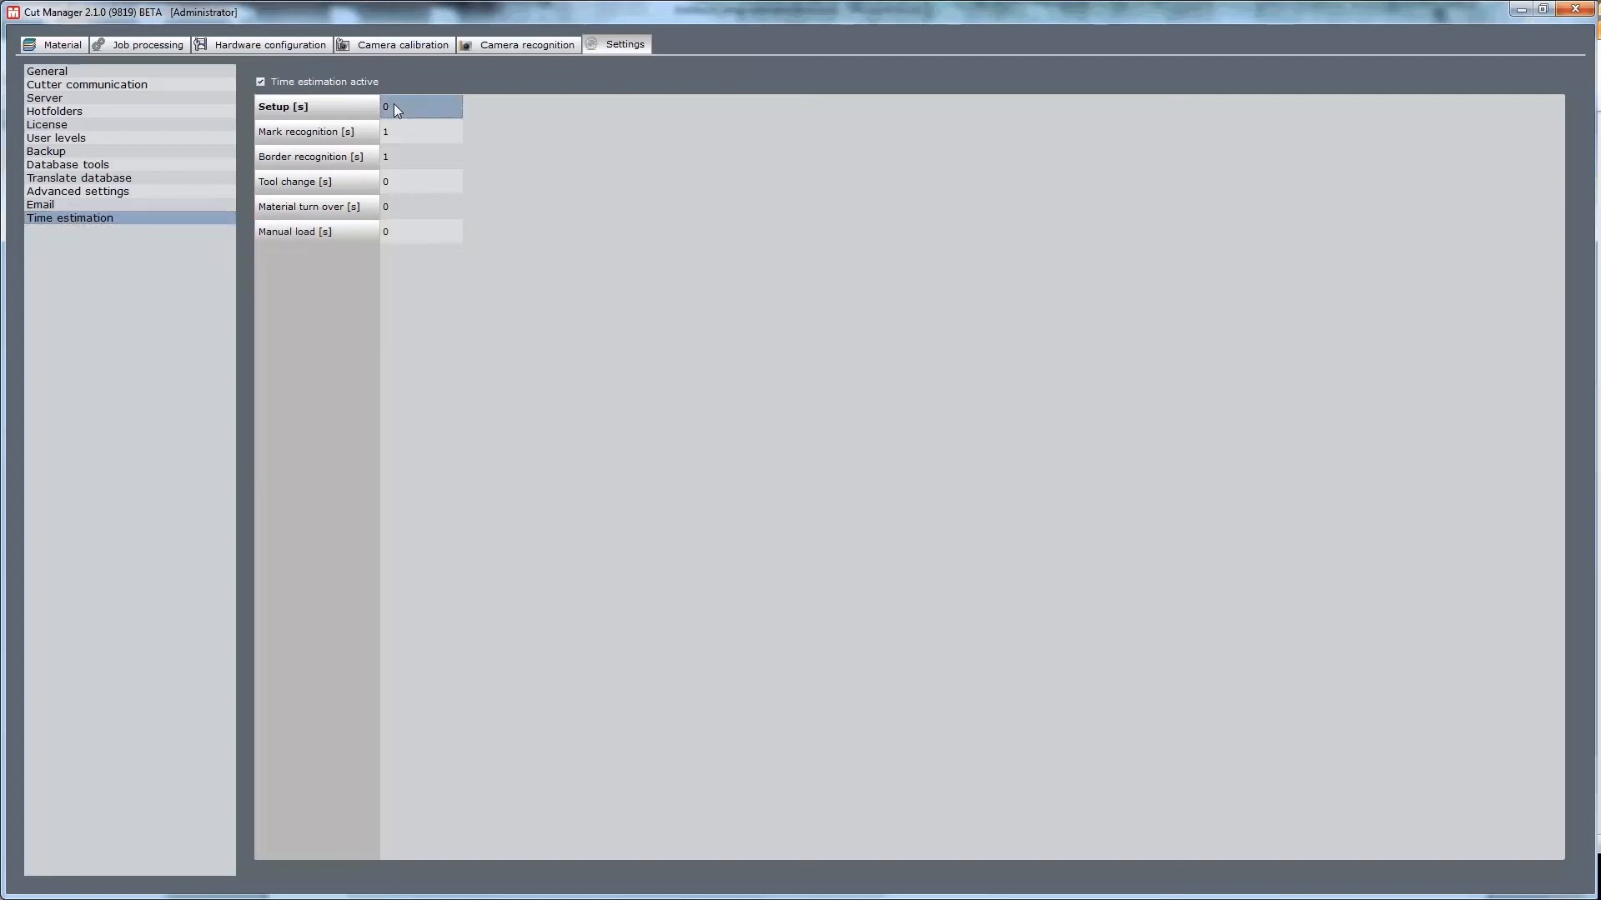
# Step: Set the Setup duration to 180 seconds and the Manual load duration to 60 seconds
pyautogui.click(413, 106)
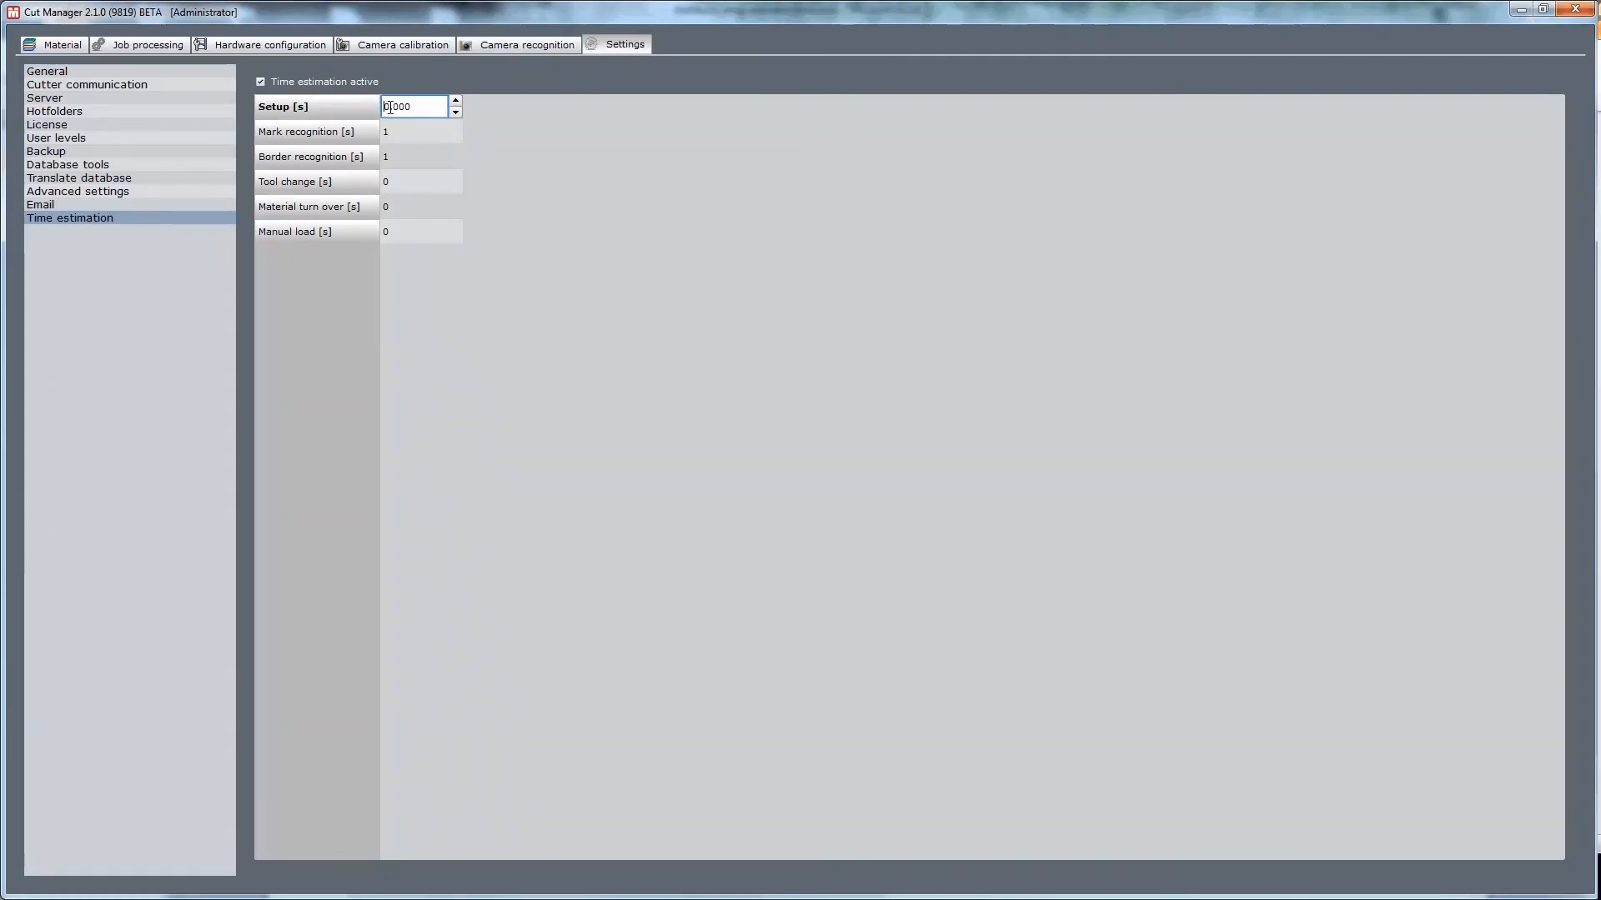
pyautogui.click(418, 230)
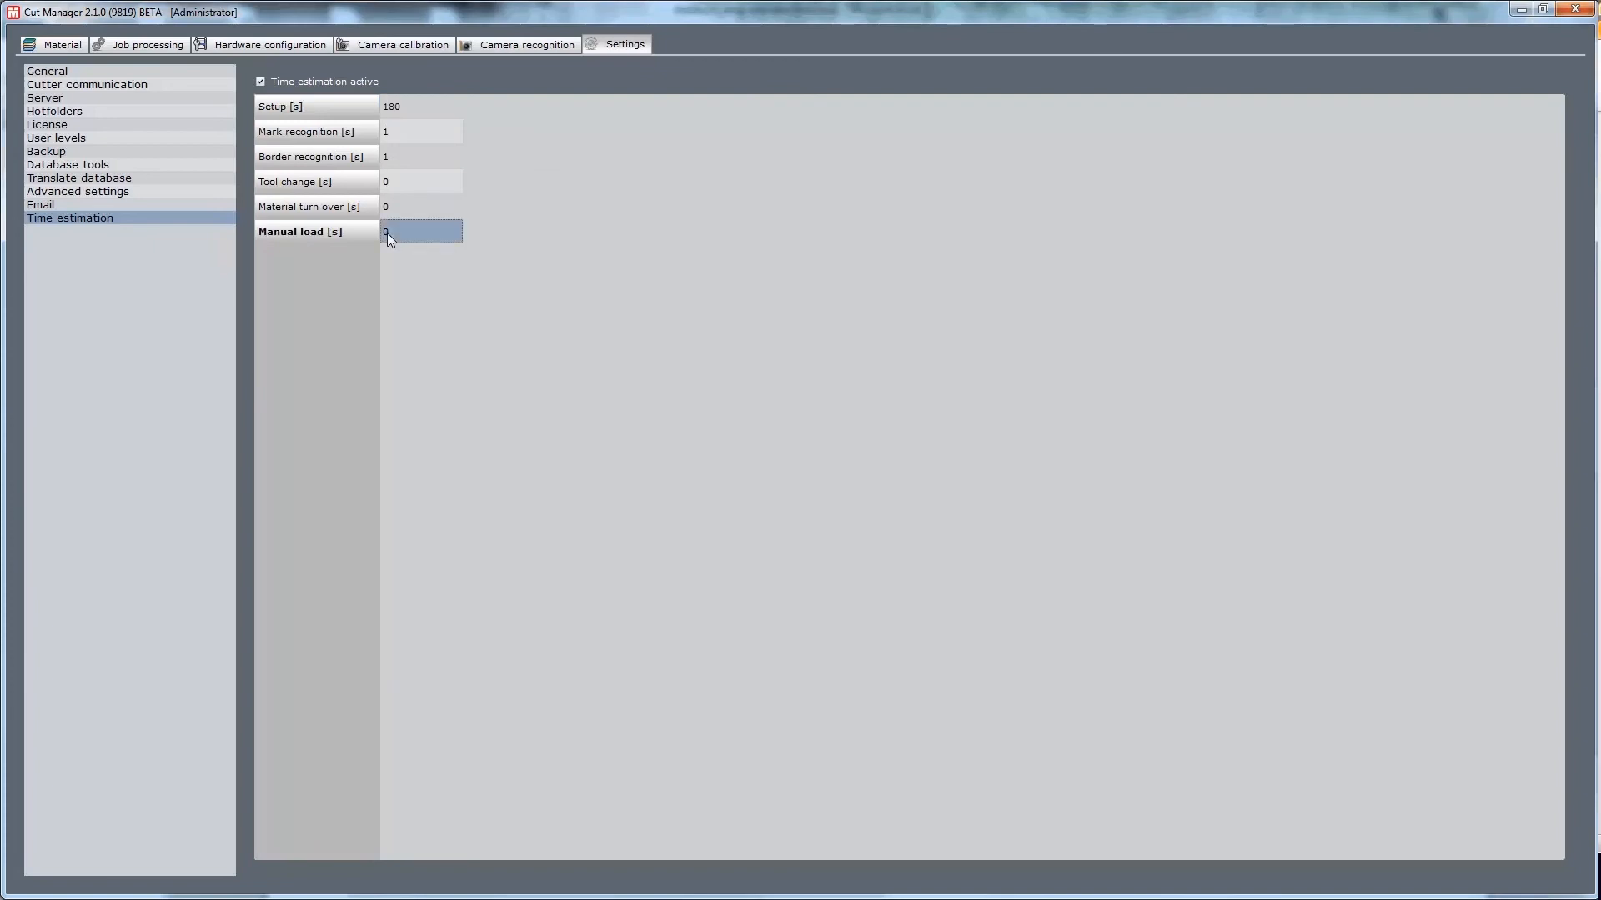
pyautogui.click(413, 230)
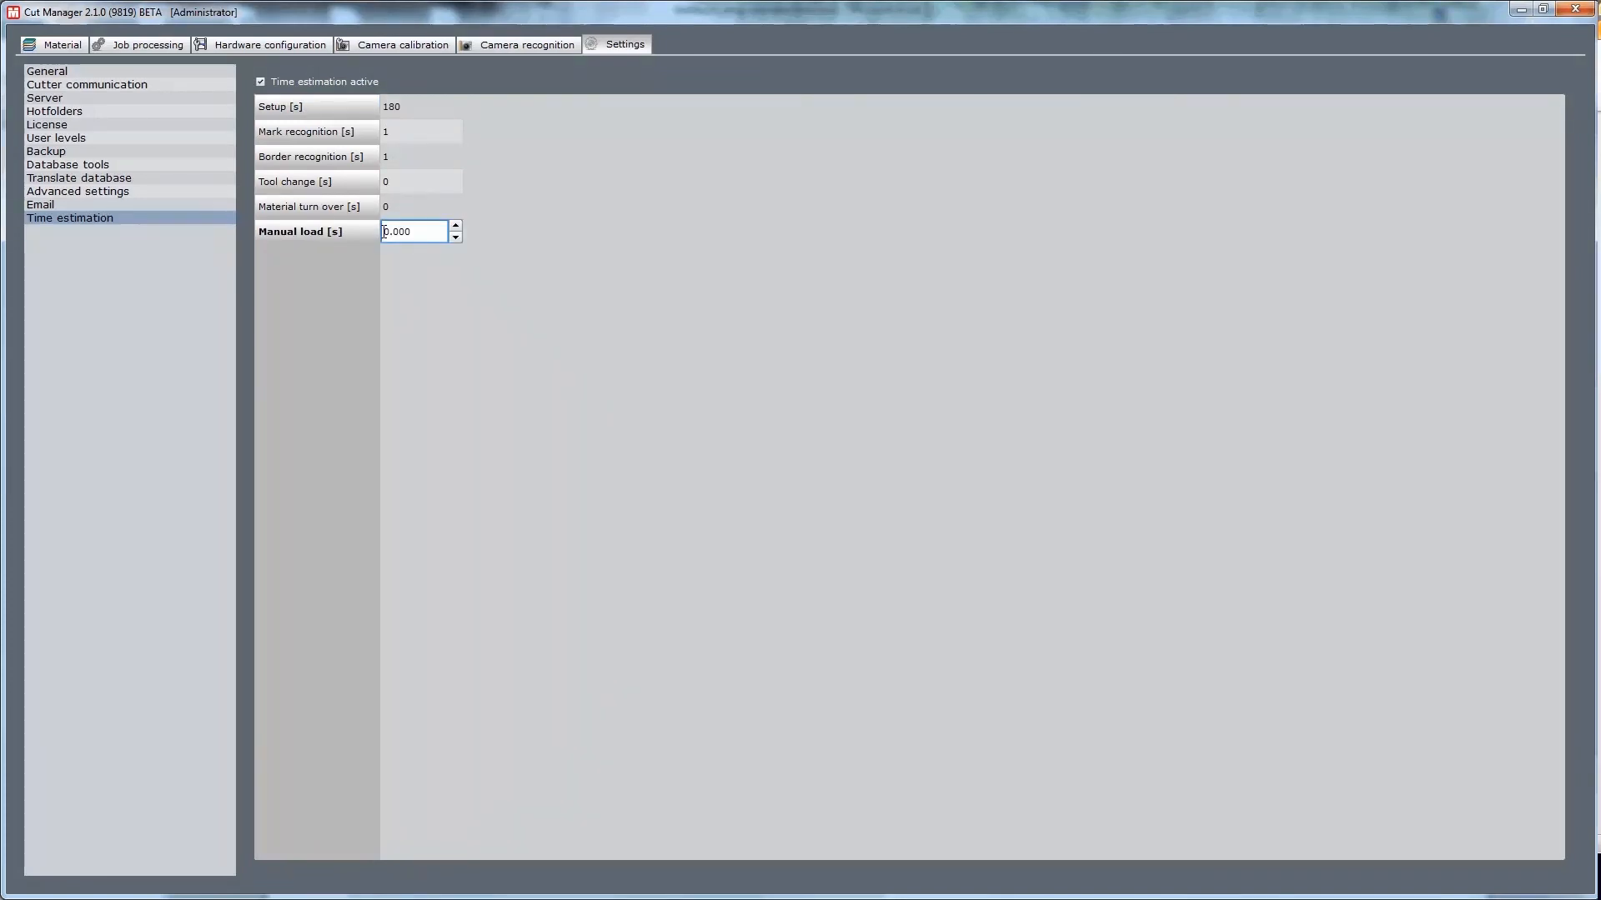
pyautogui.write('60')
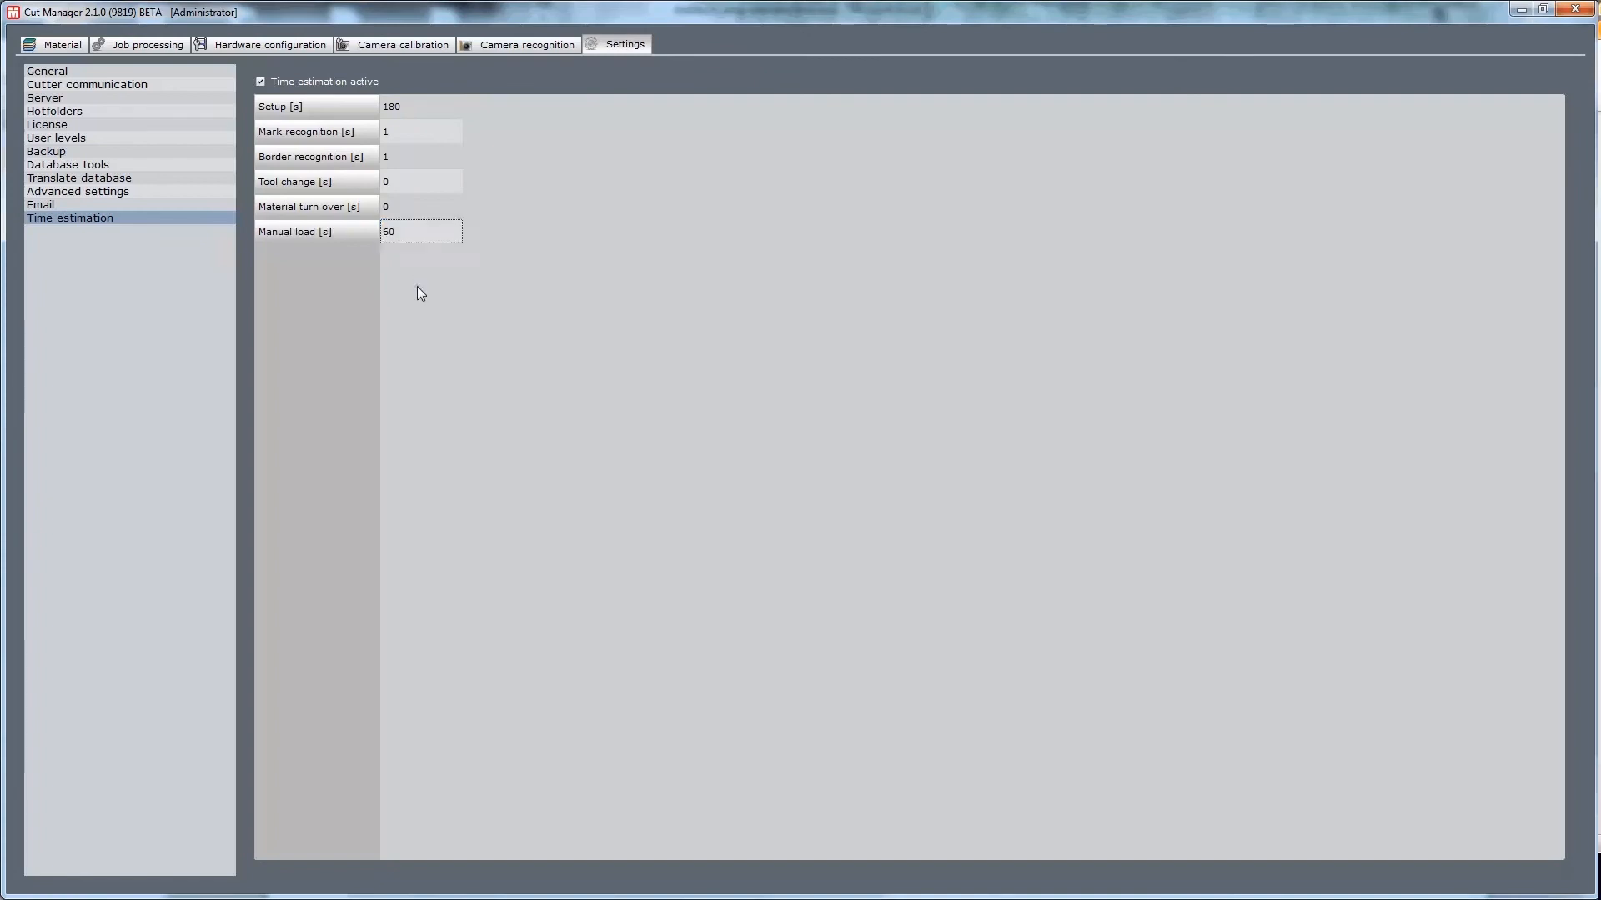